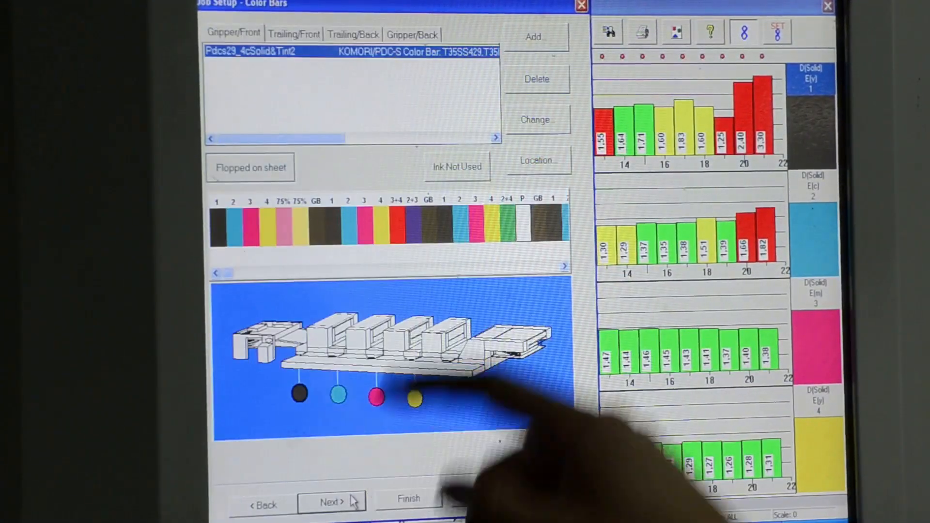
pyautogui.click(293, 34)
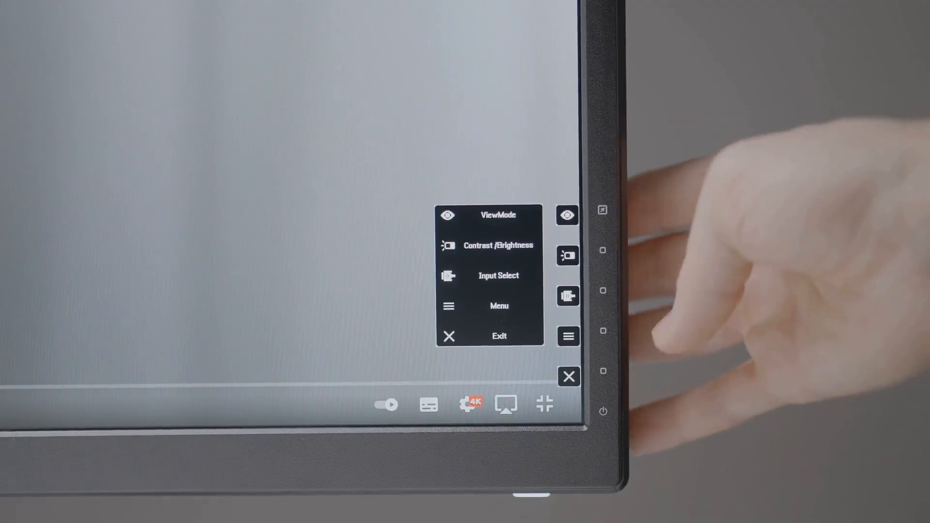
pyautogui.click(568, 376)
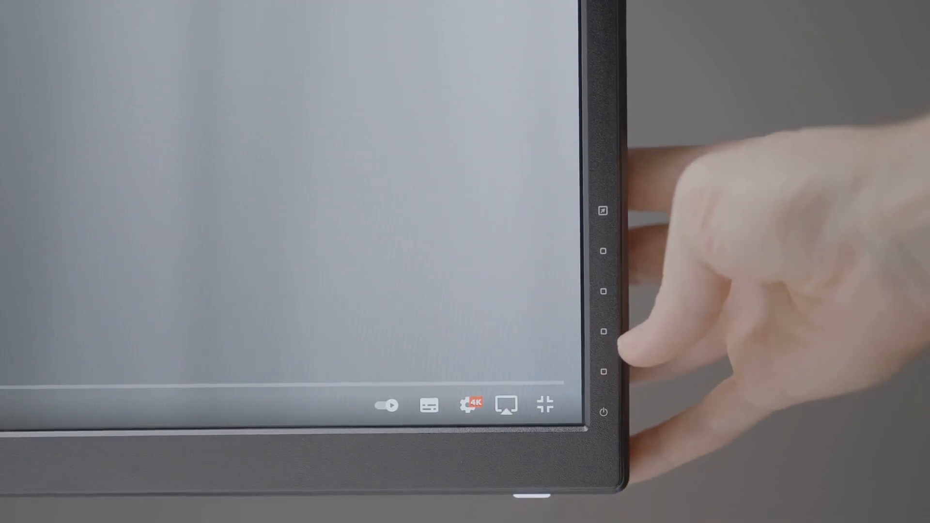
pyautogui.click(605, 330)
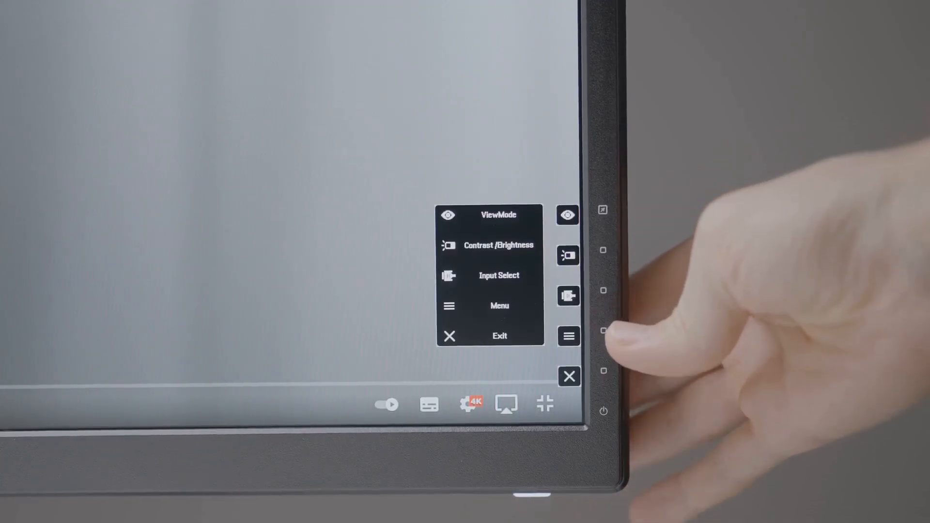